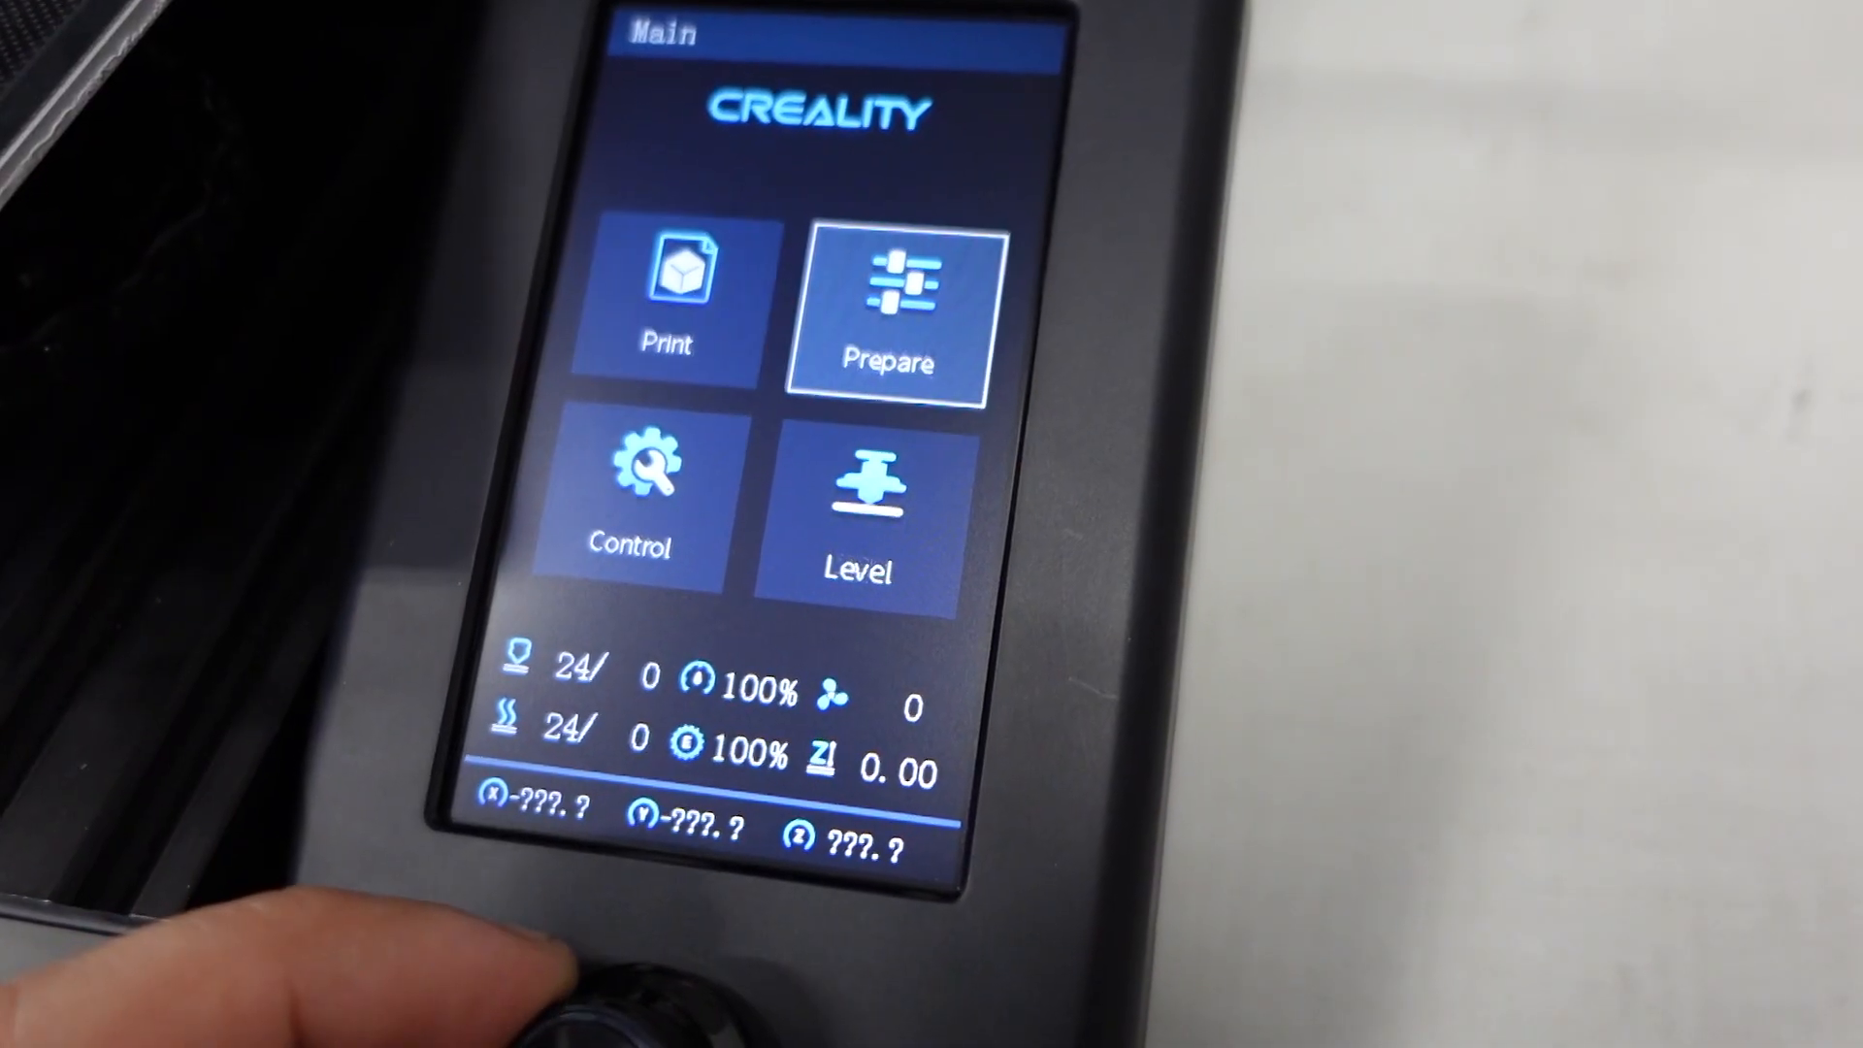
# Make the Creality Ender-3 Max the active printer and start loading a model file.
pyautogui.click(886, 309)
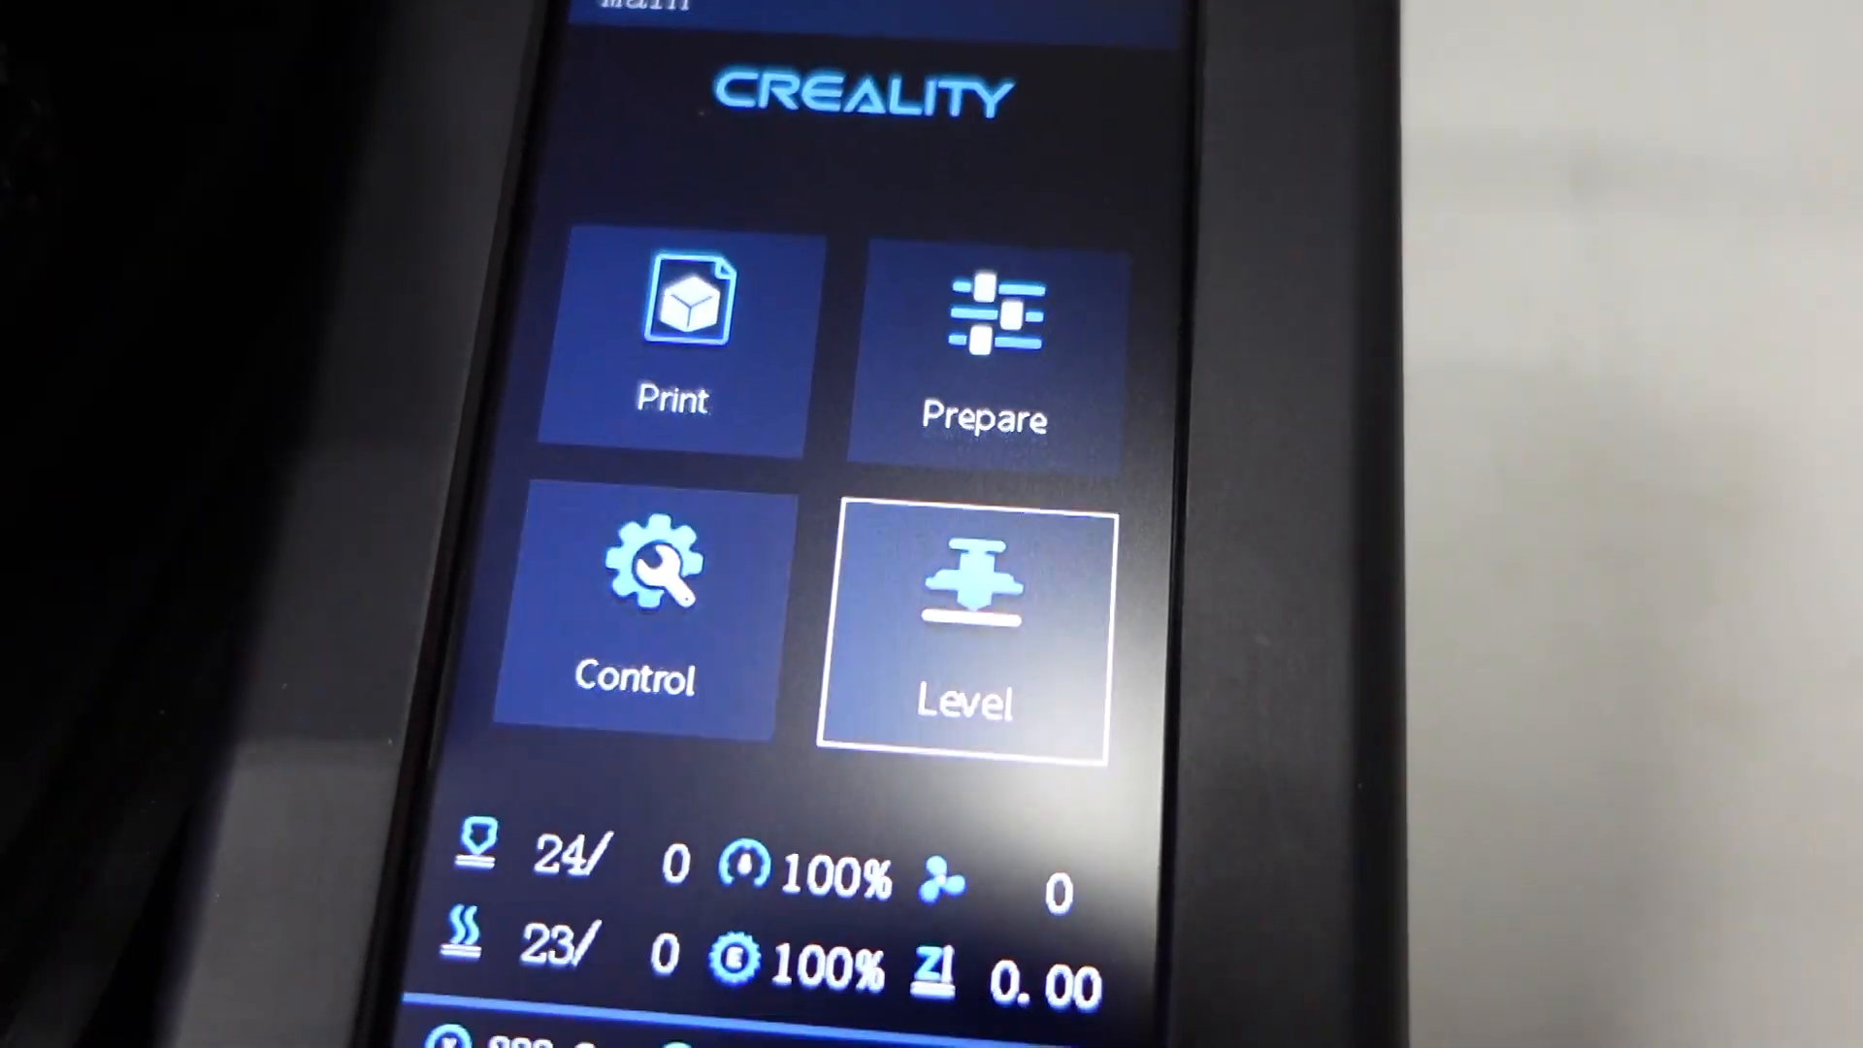
pyautogui.click(964, 605)
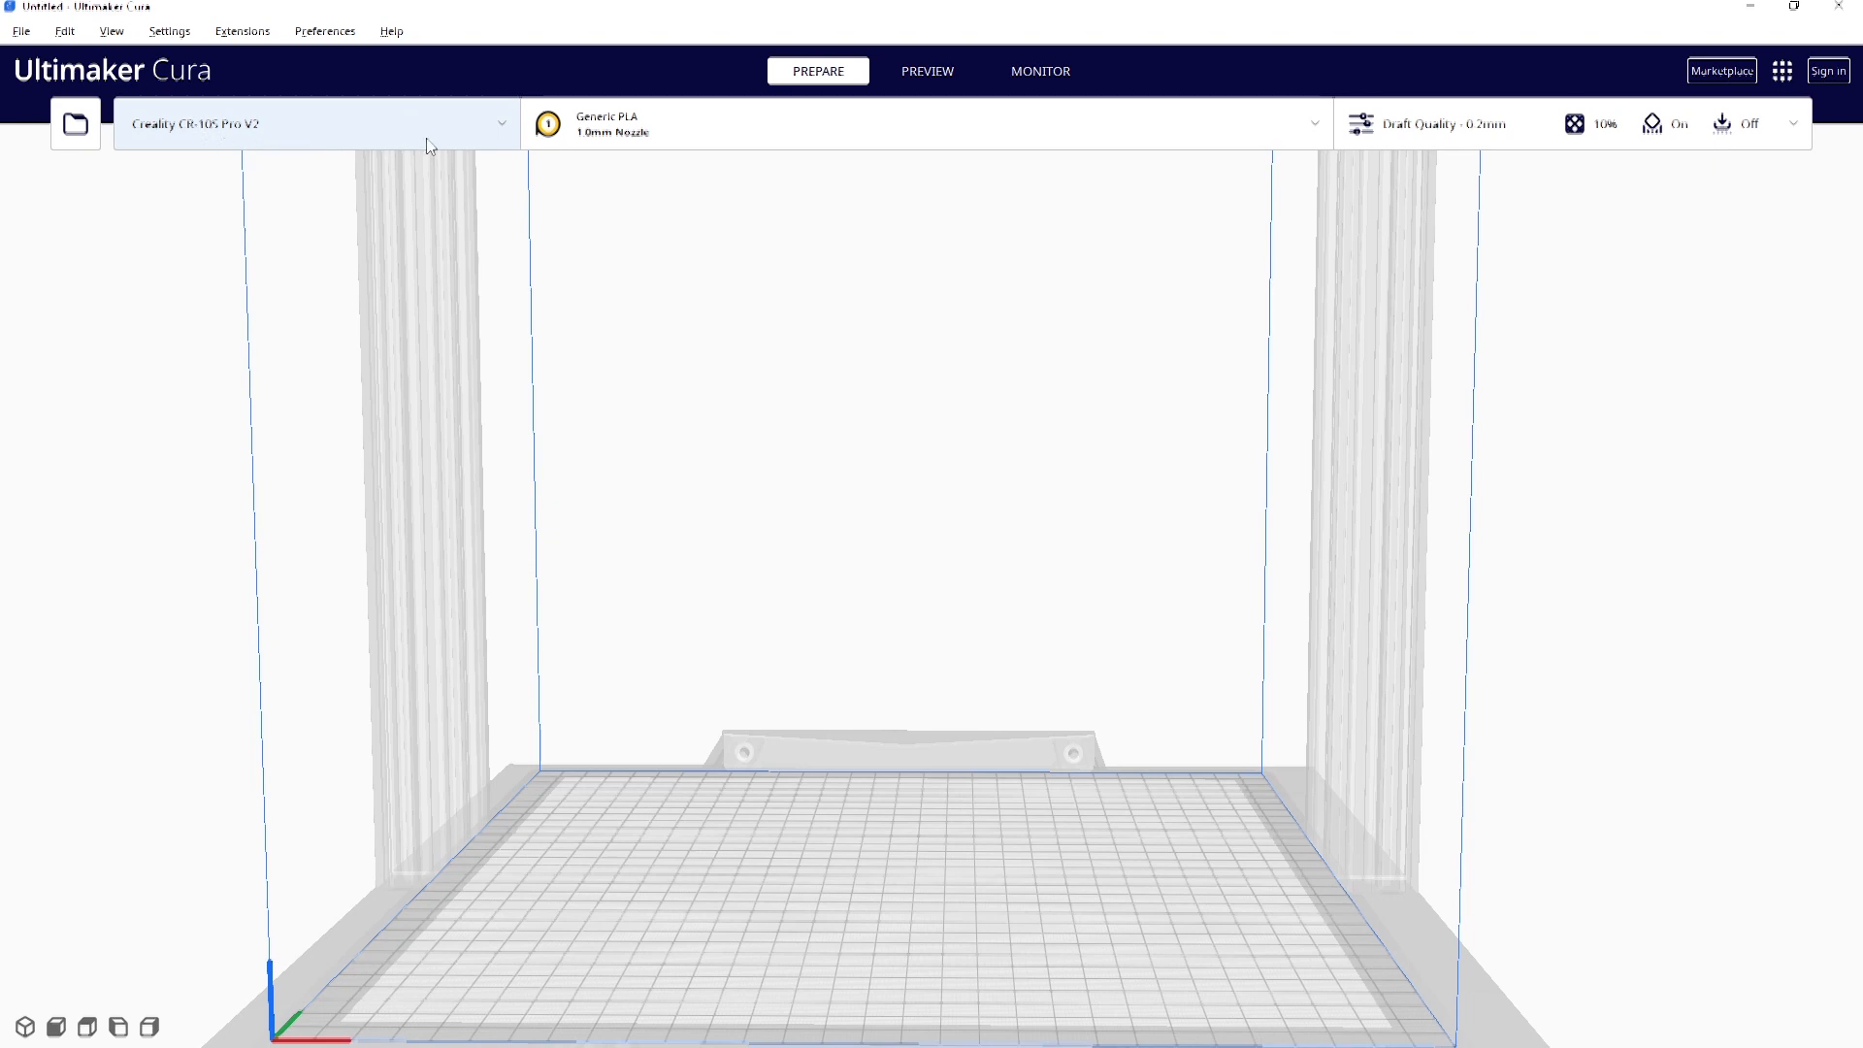
pyautogui.click(314, 124)
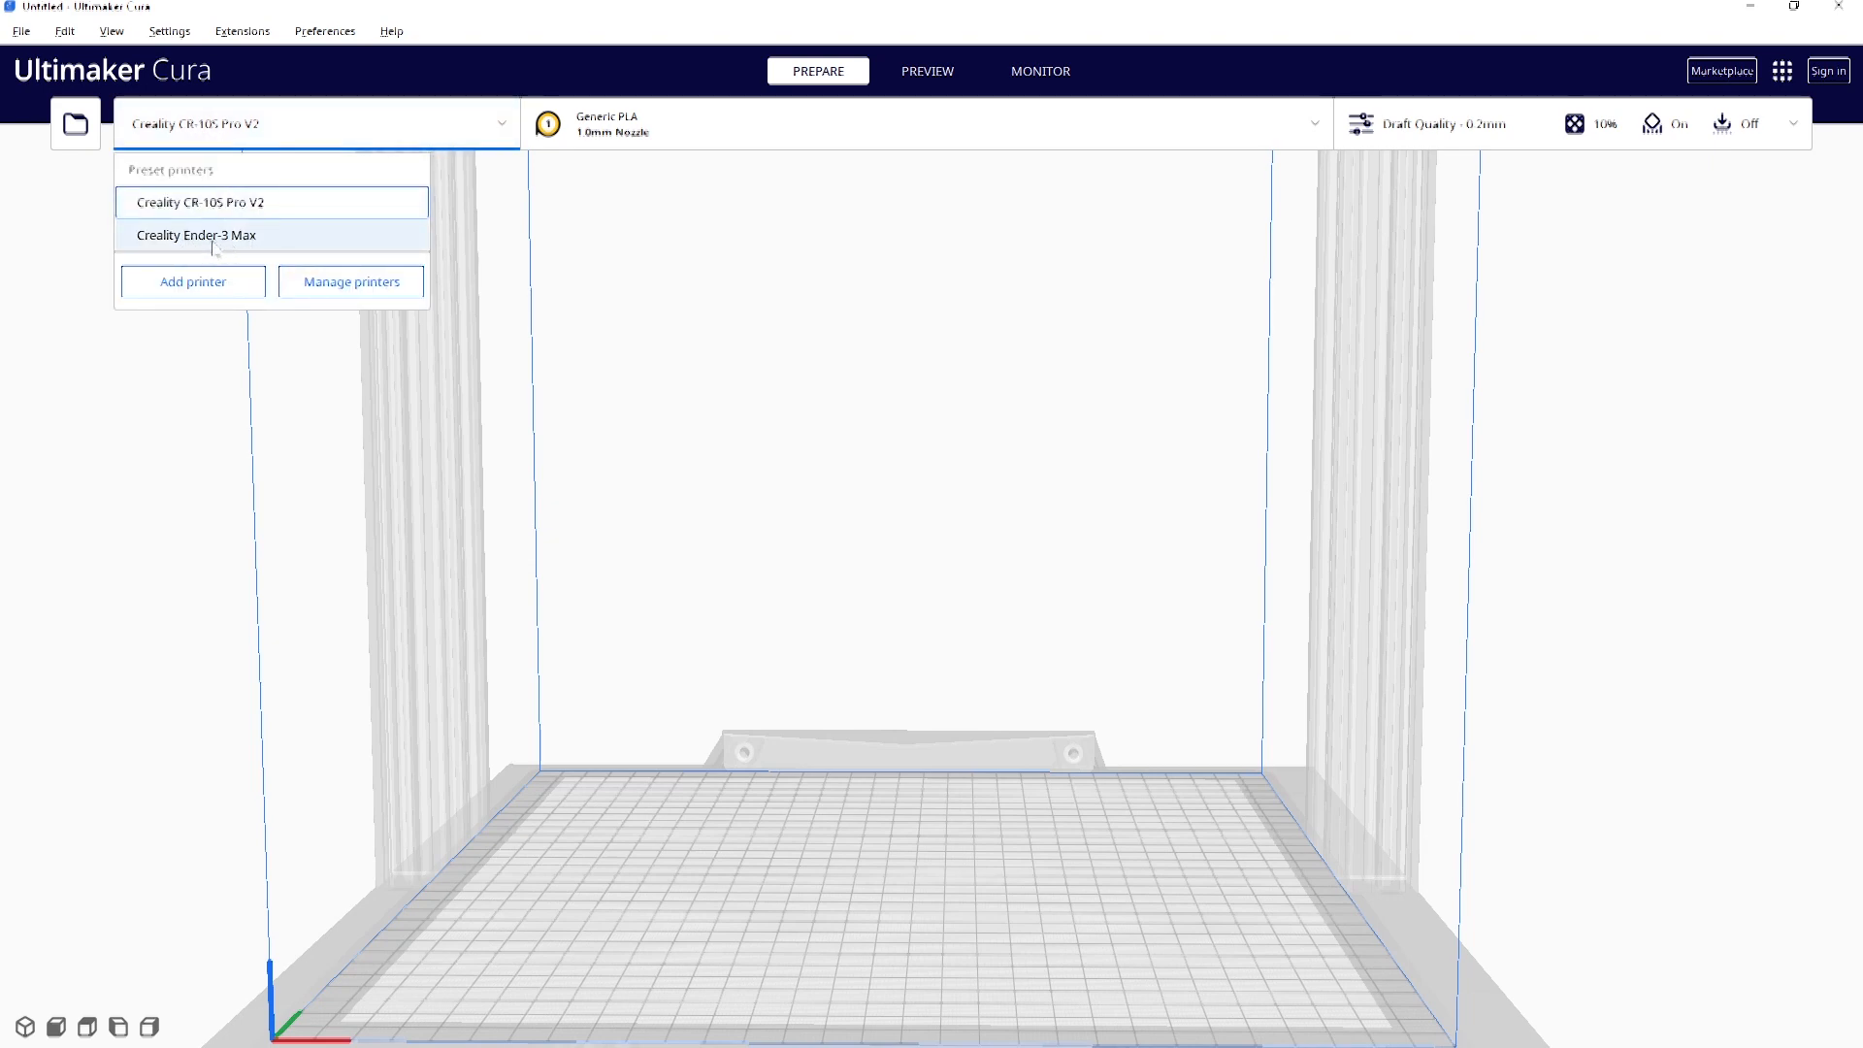
pyautogui.click(198, 235)
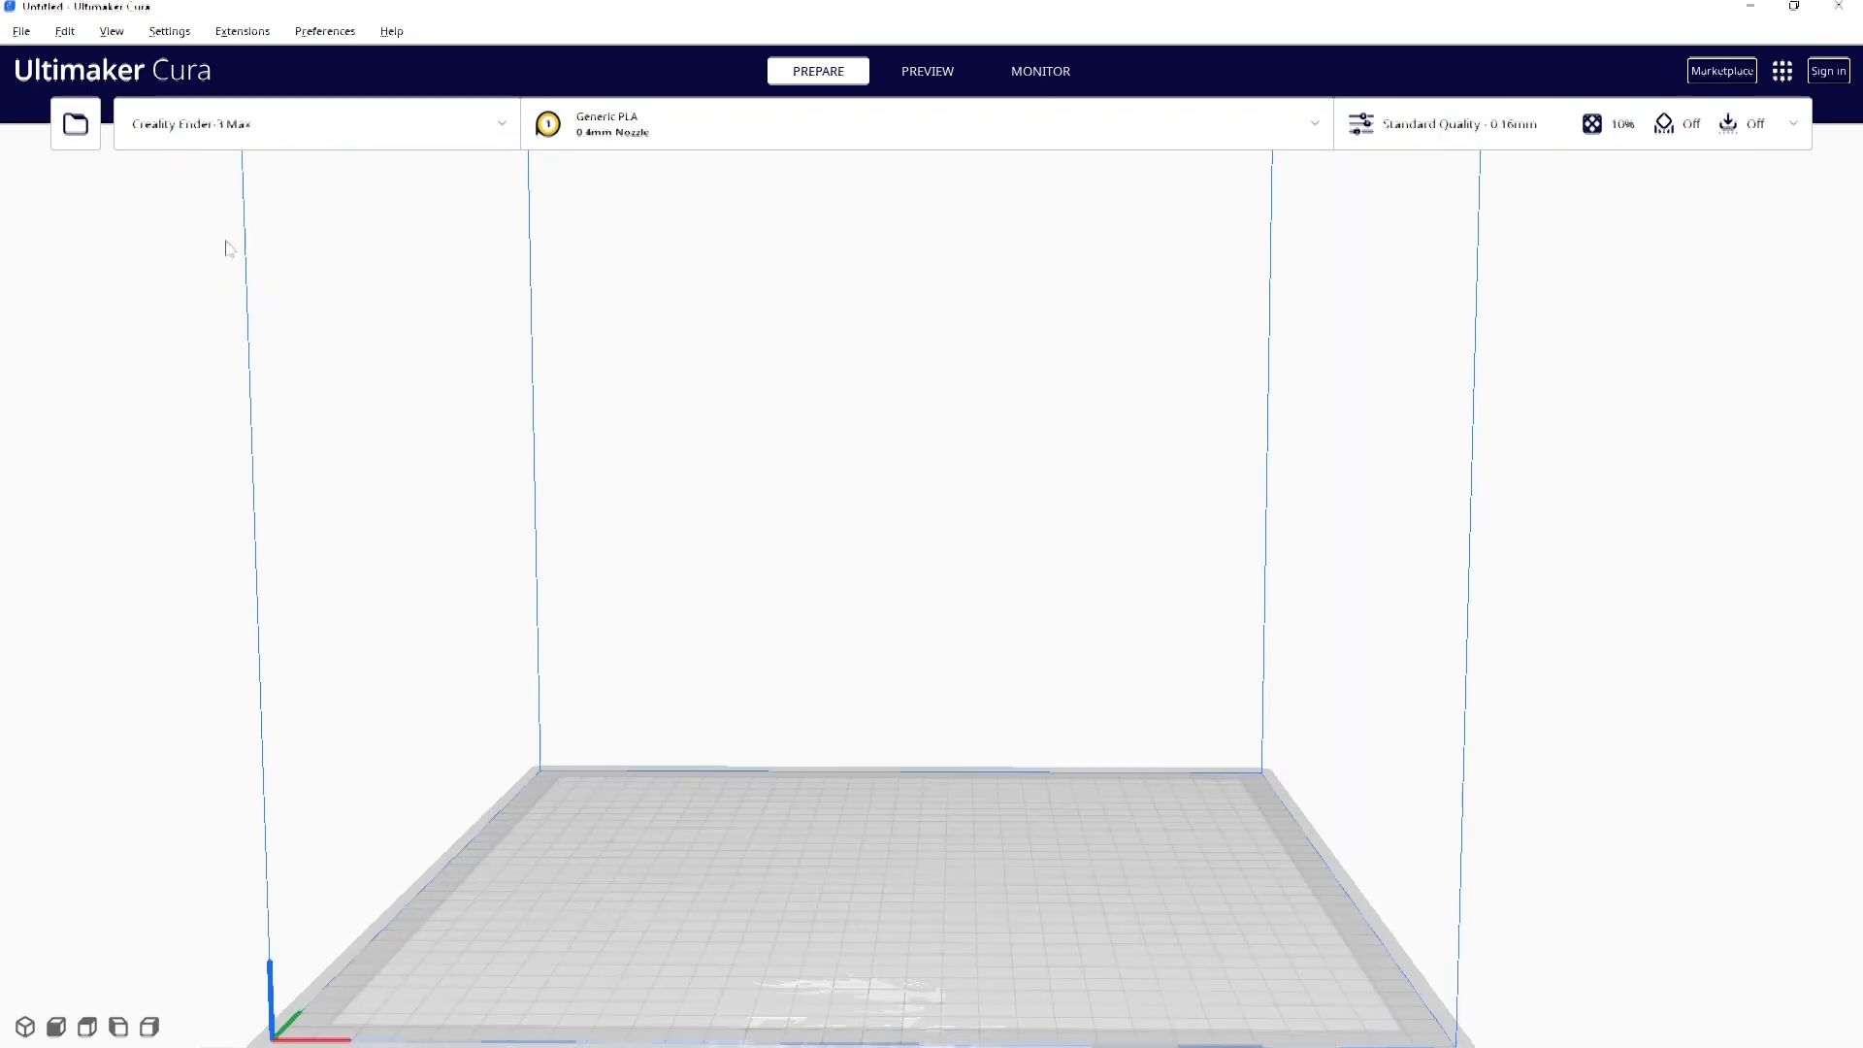
pyautogui.click(74, 124)
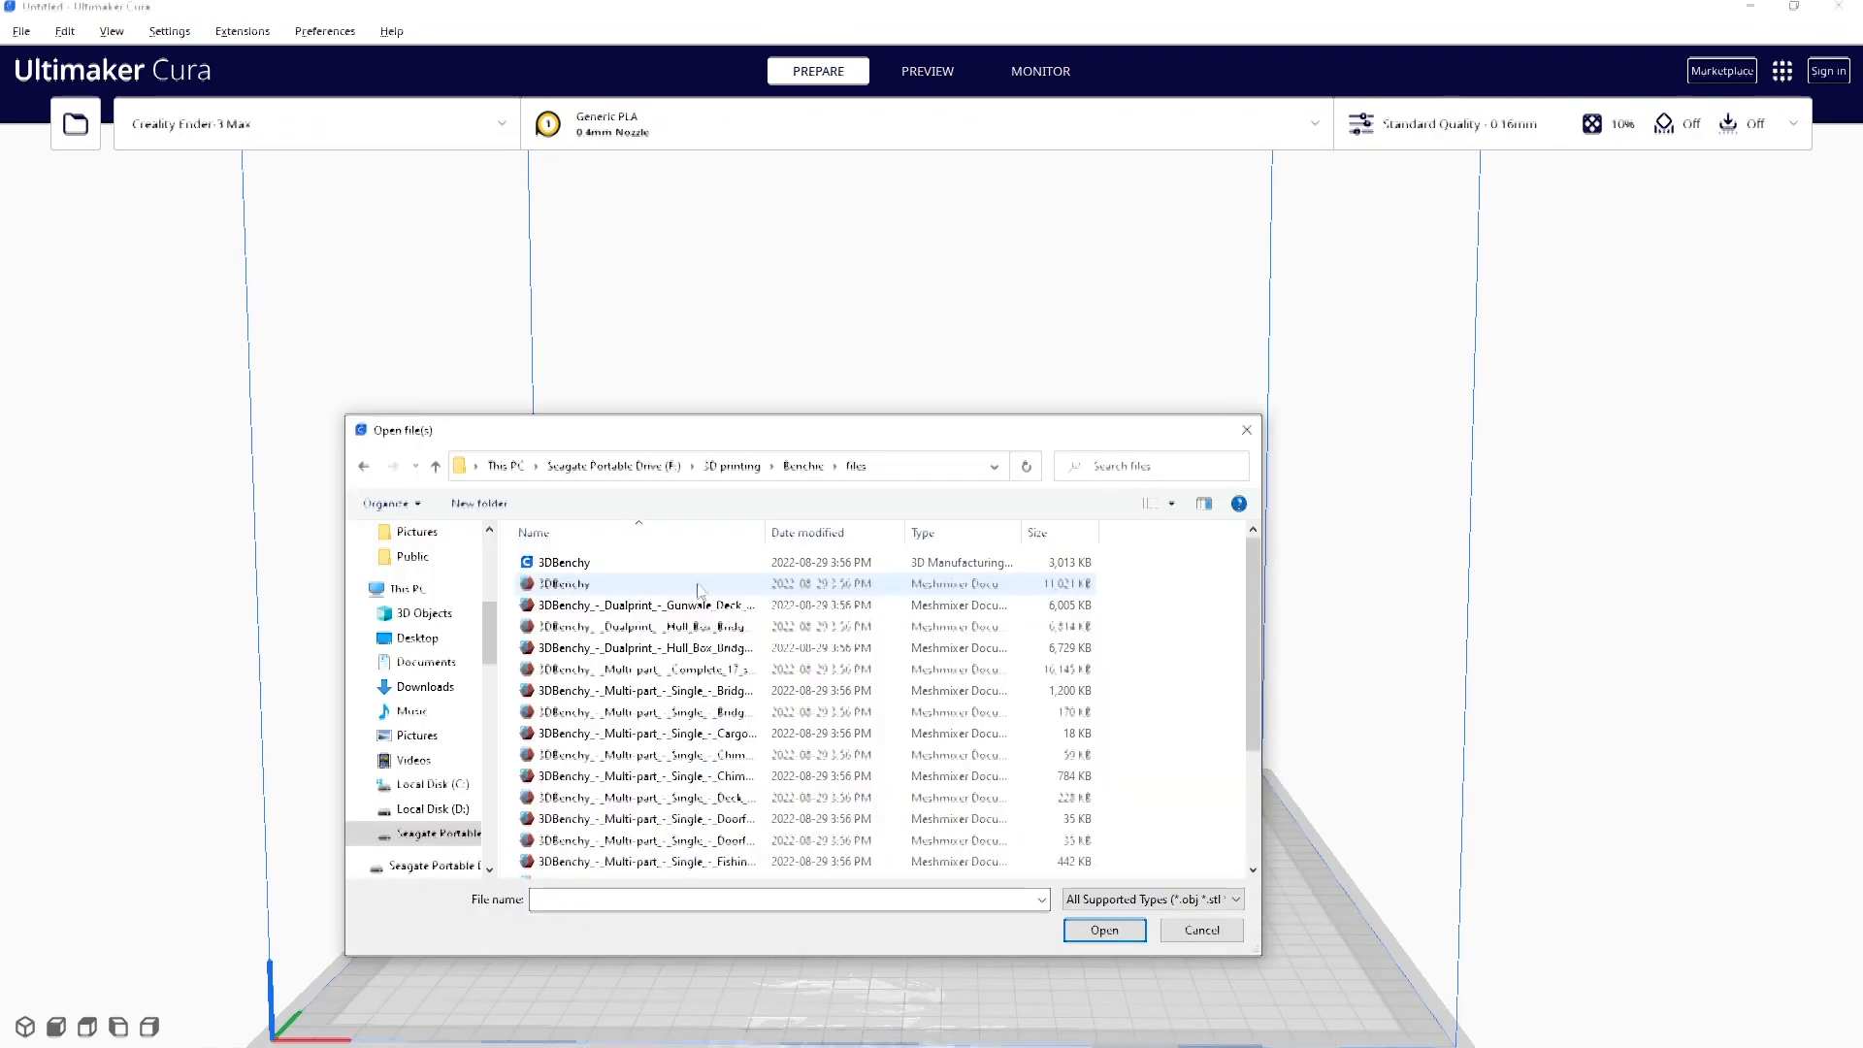
# Load the 3DBenchy model file onto the build plate.
pyautogui.click(565, 584)
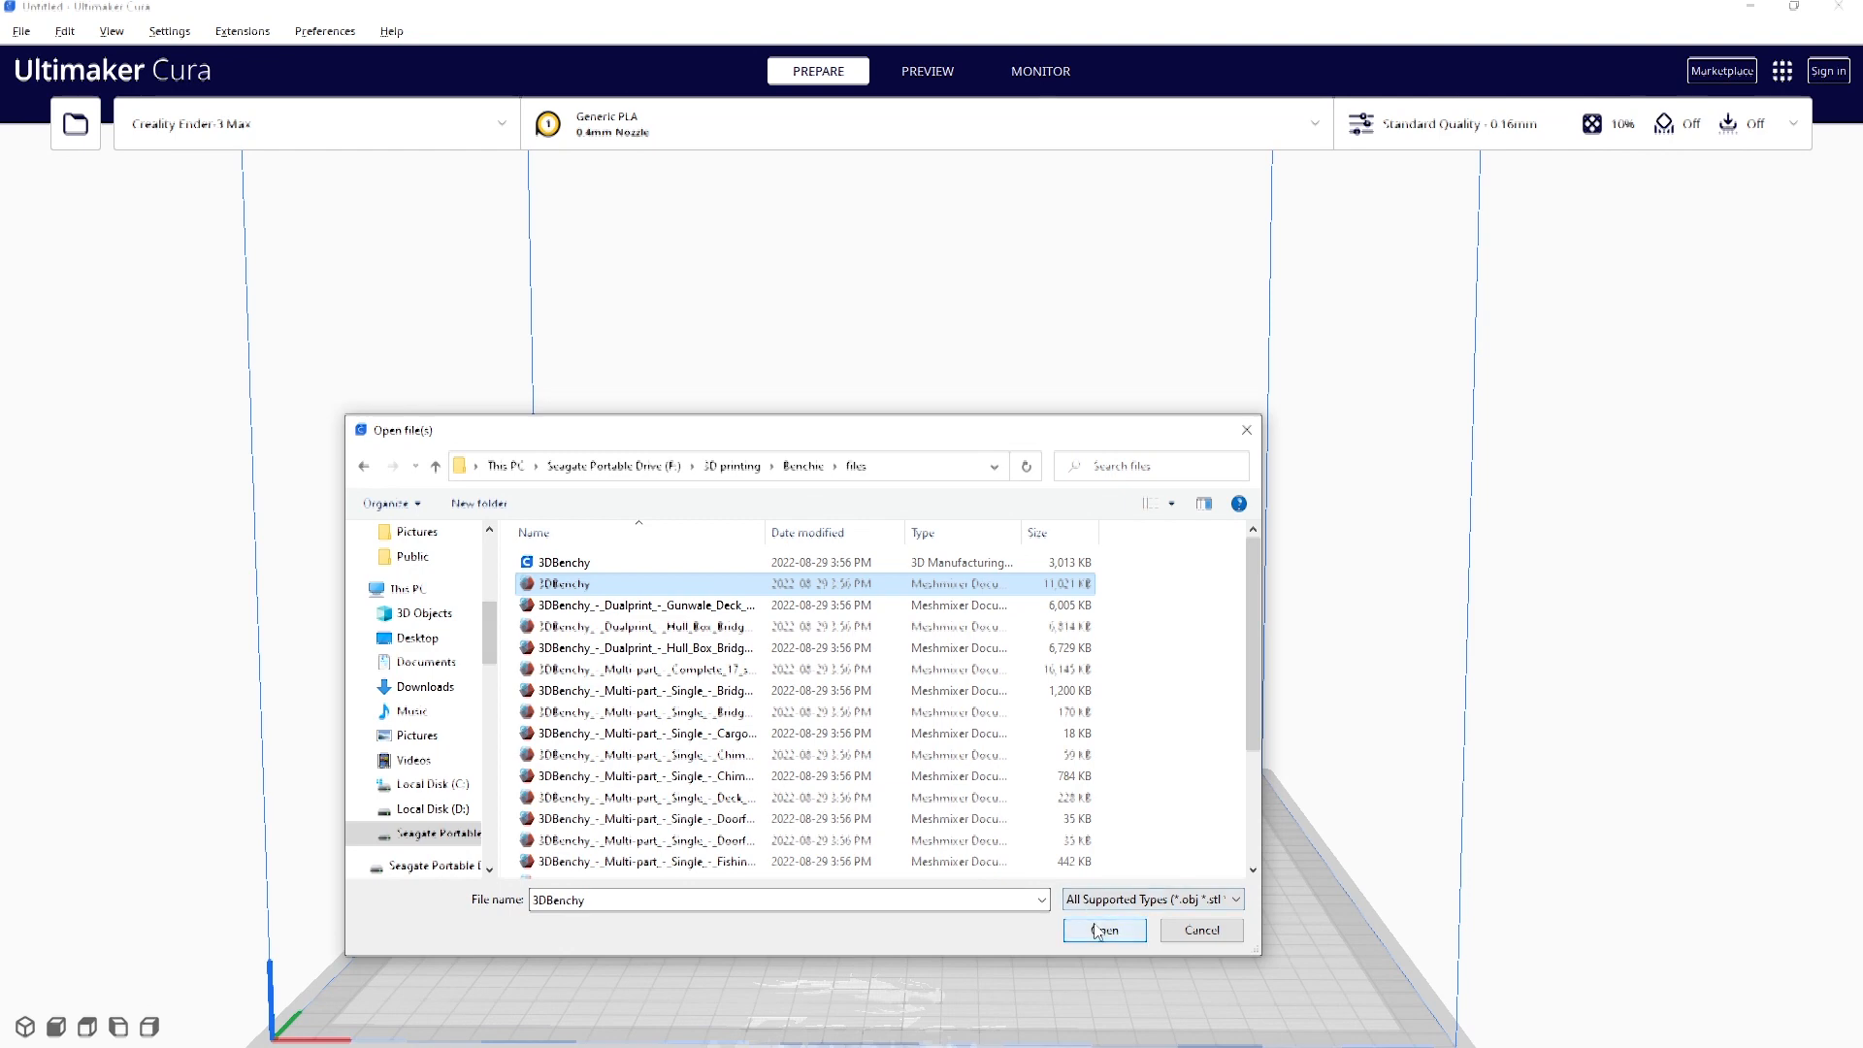
pyautogui.click(1102, 929)
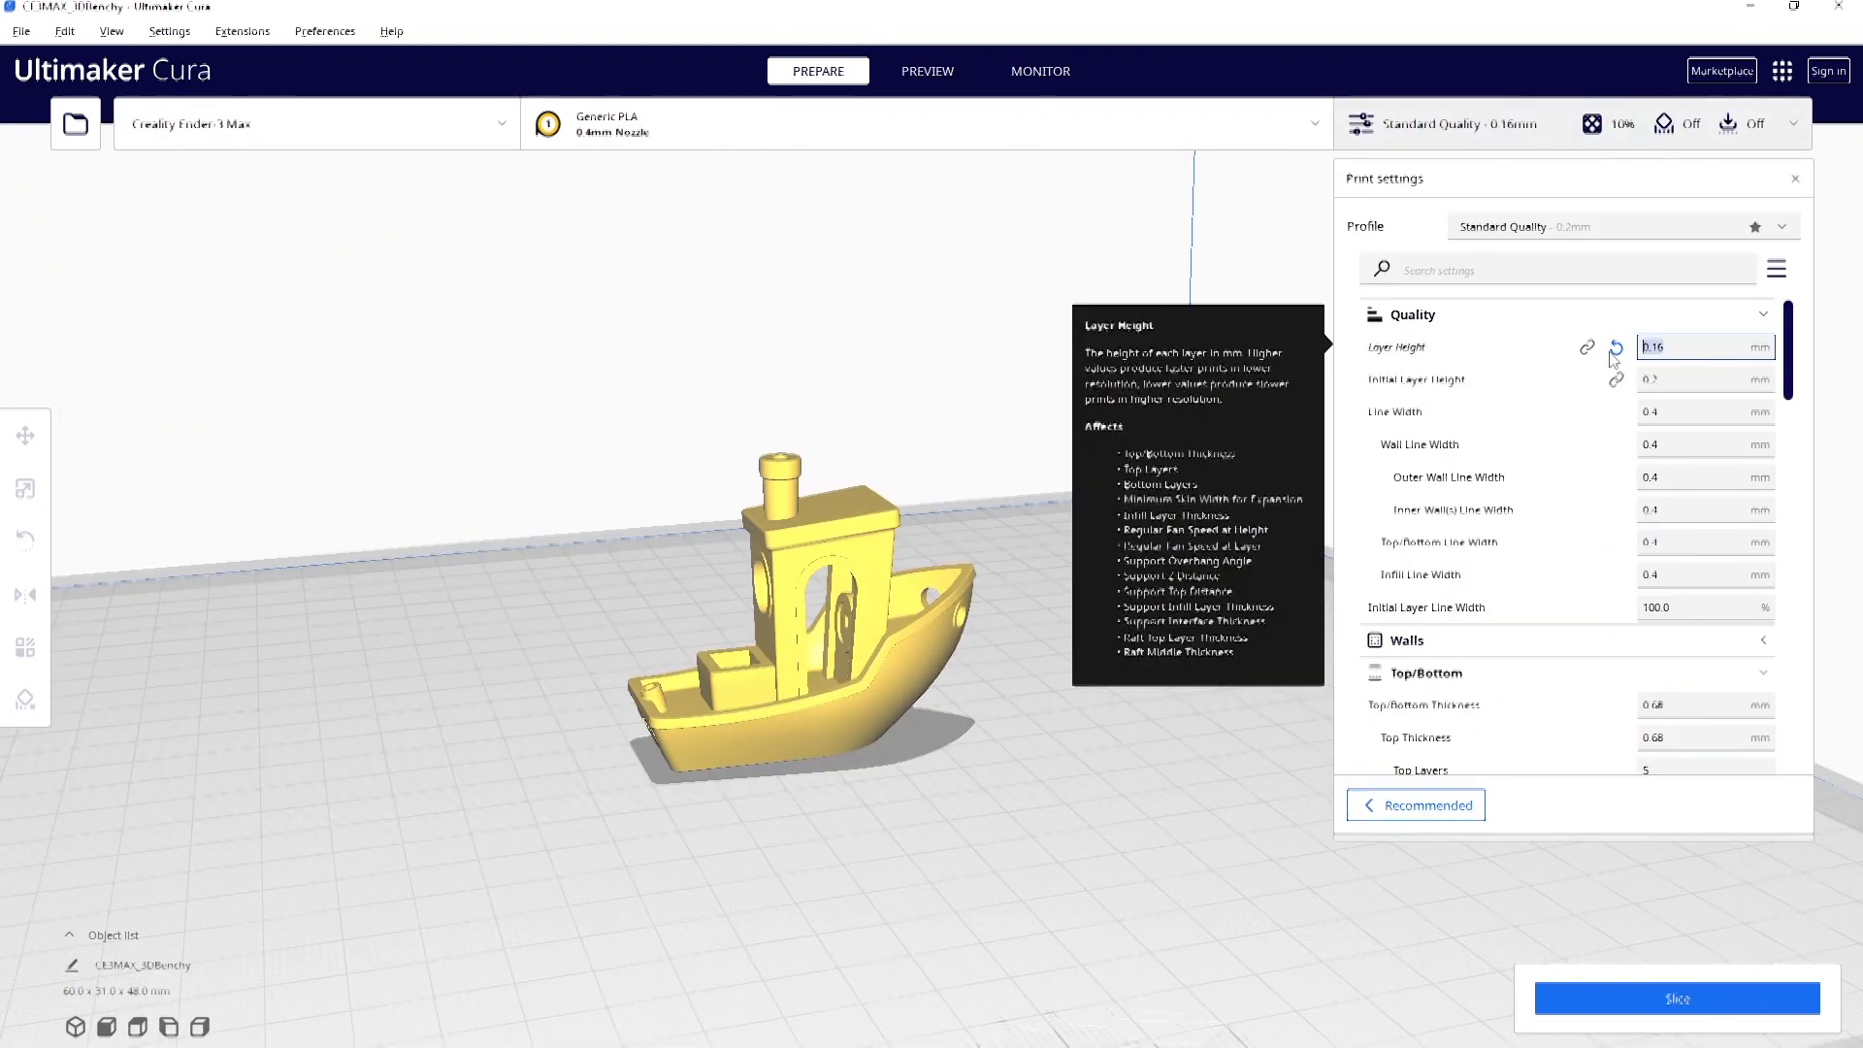
# Reset layer height to the profile's 0.2 mm, slice the Benchy, and start saving G-code to disk.
pyautogui.click(1616, 348)
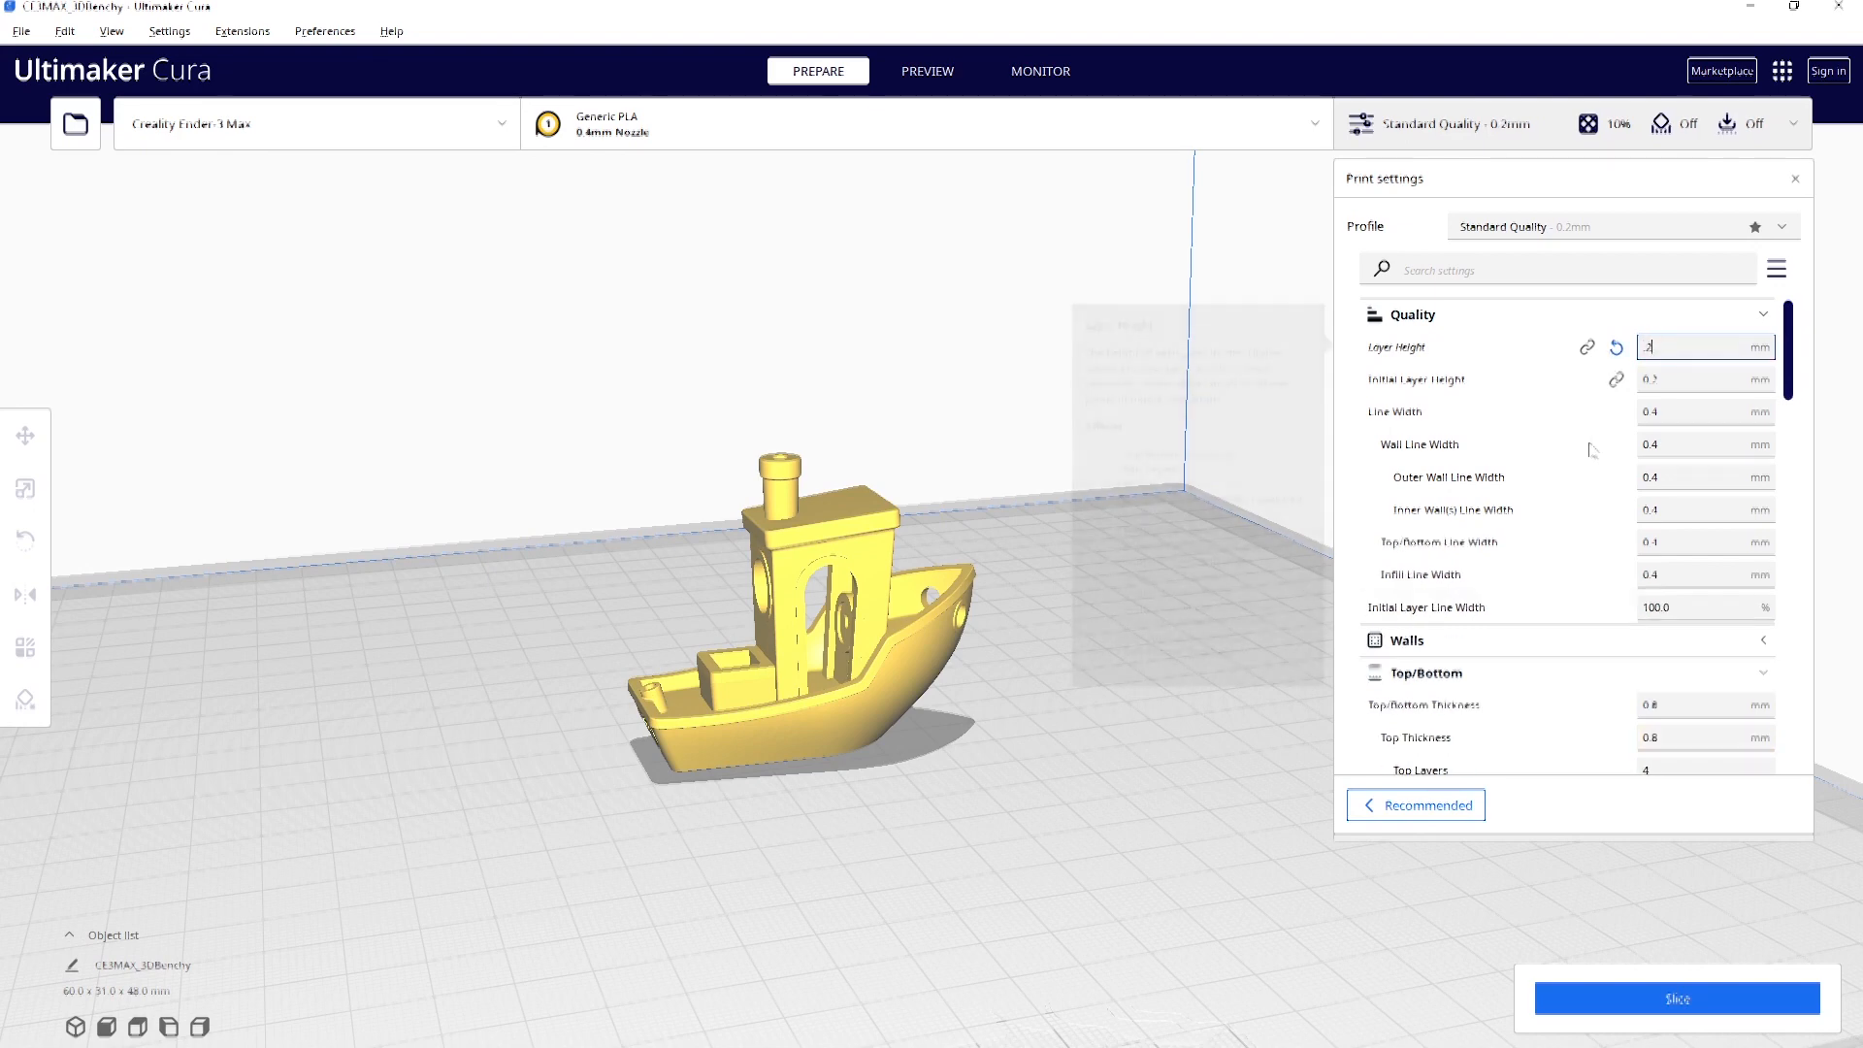
pyautogui.scroll(-3)
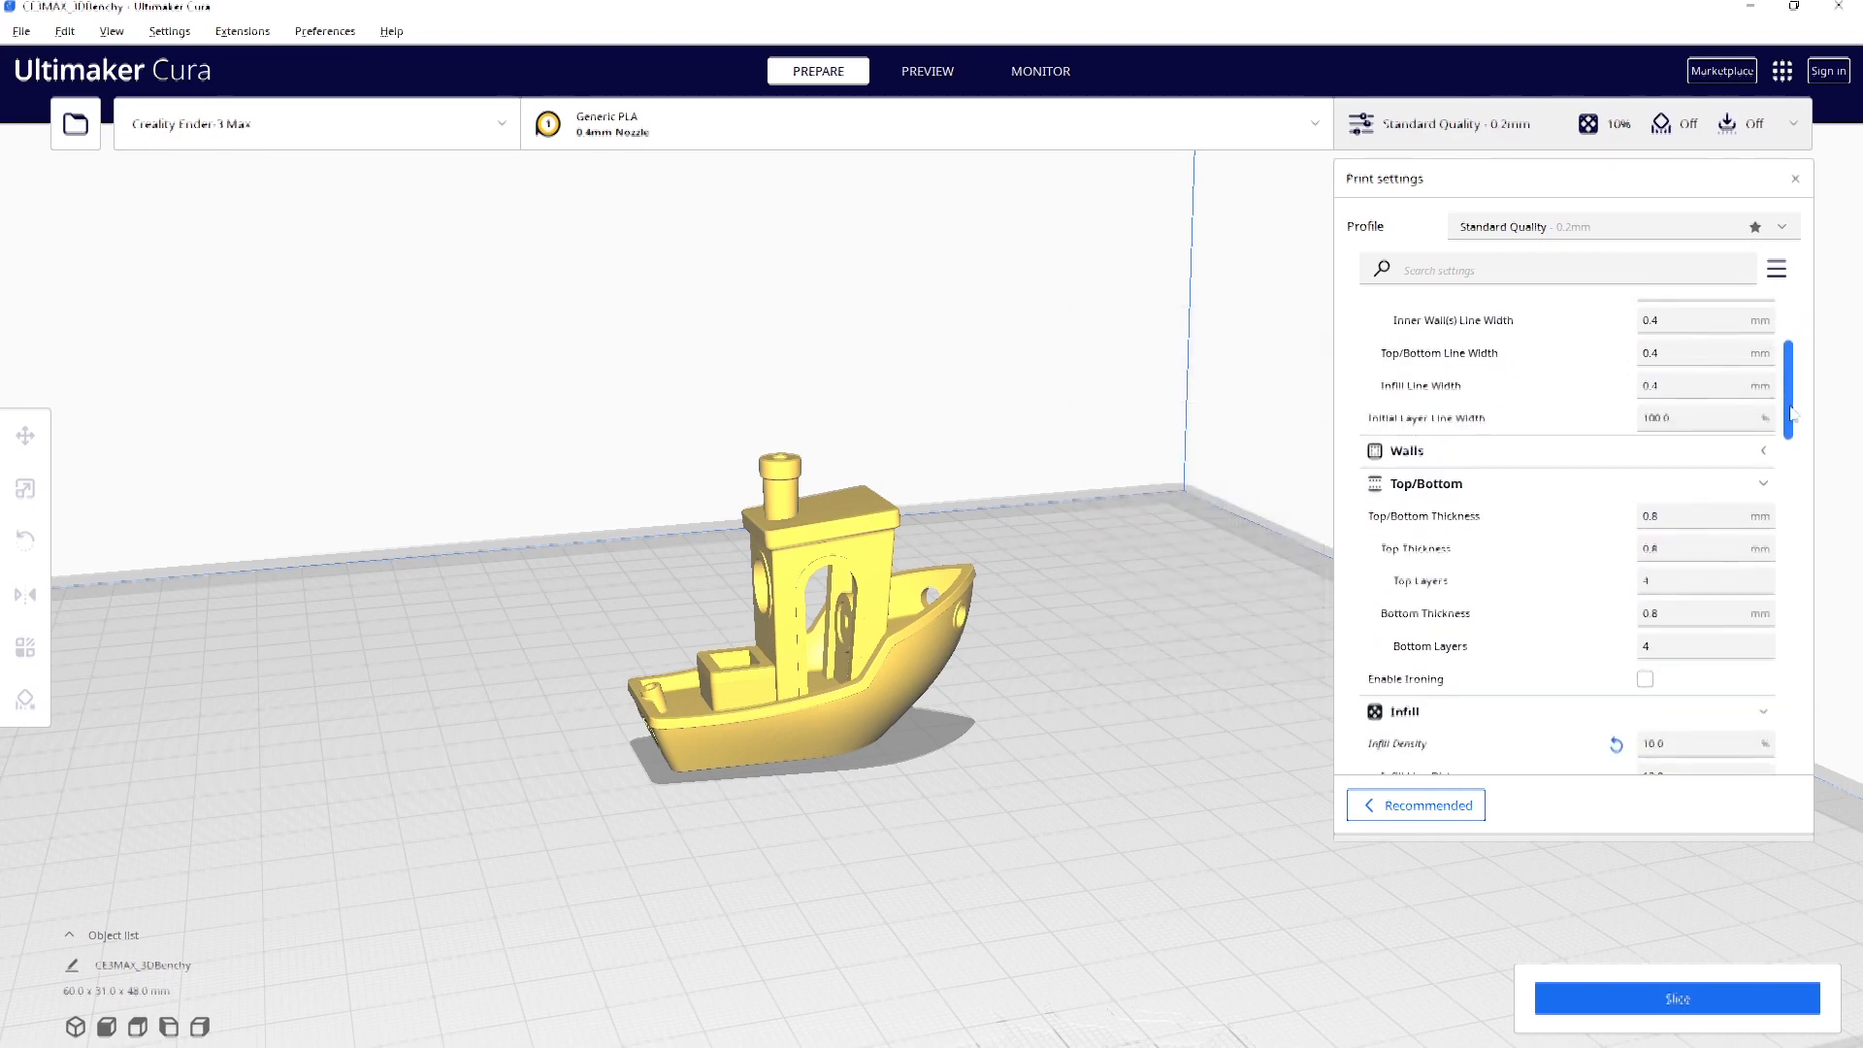
pyautogui.scroll(-3)
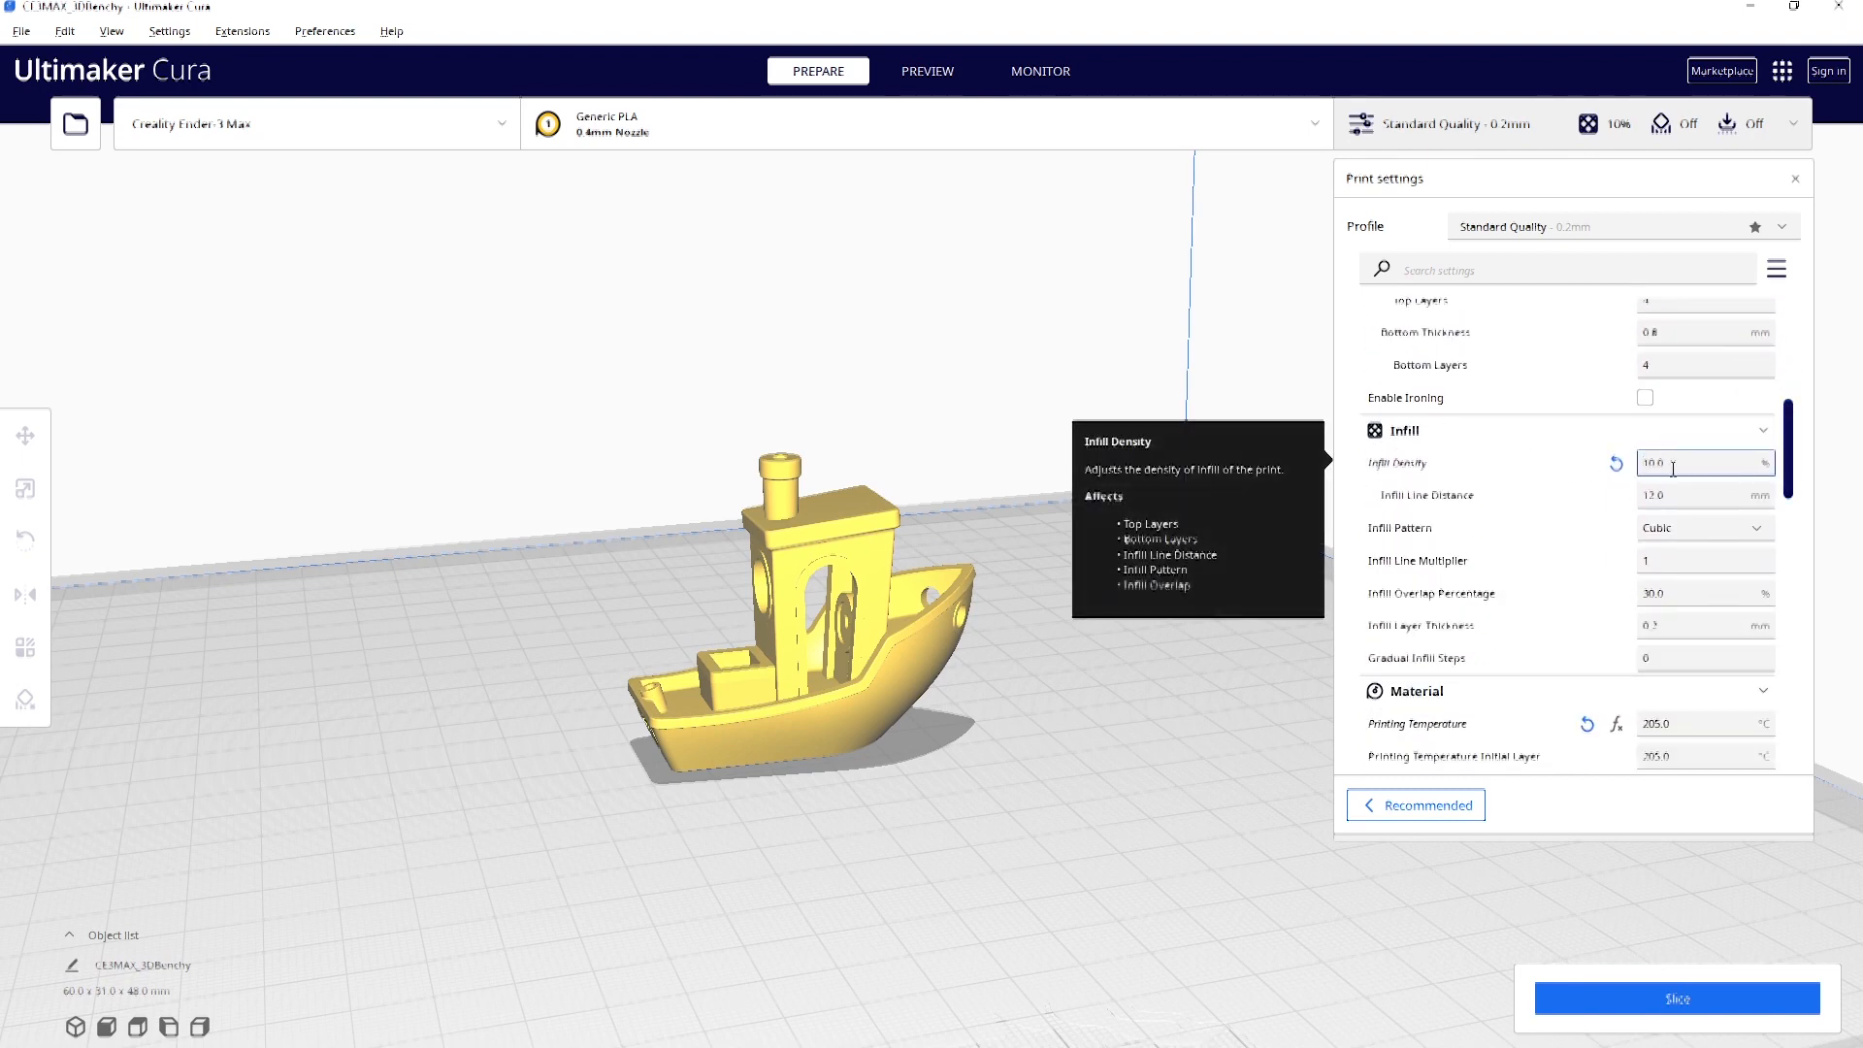
pyautogui.scroll(-3)
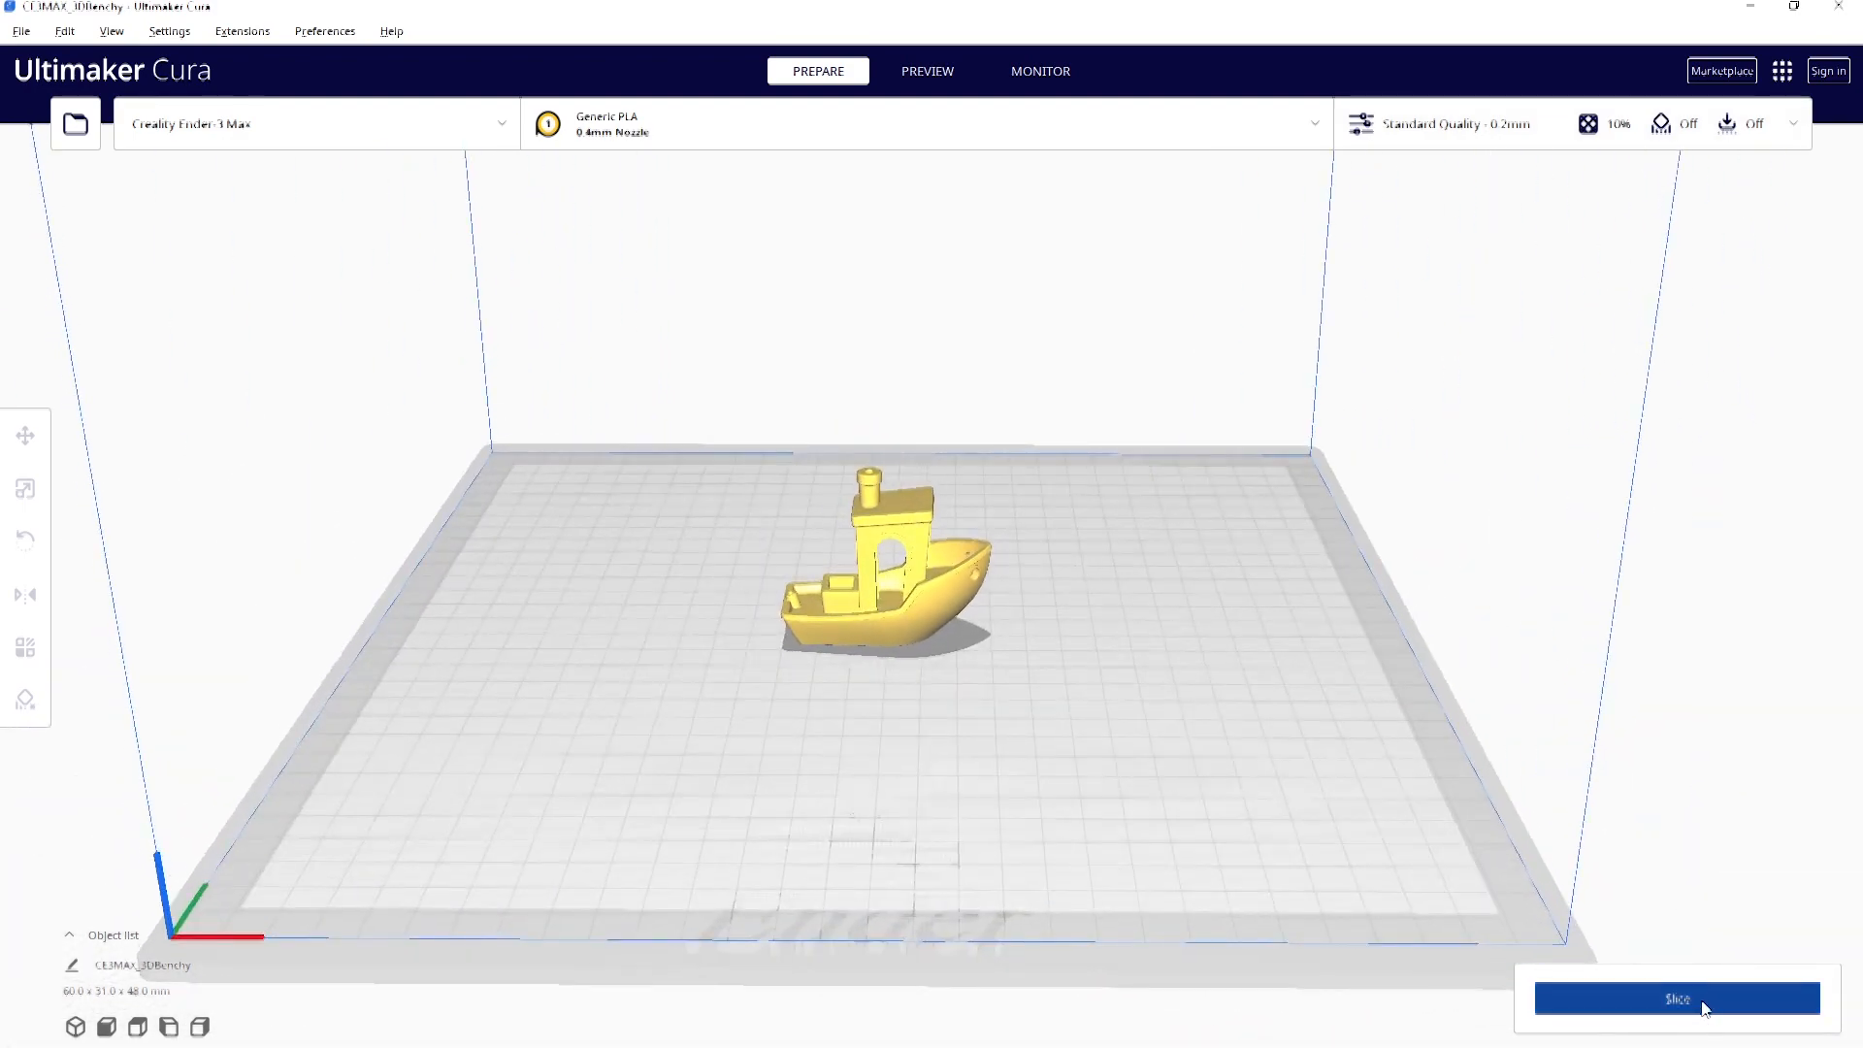
pyautogui.click(1676, 997)
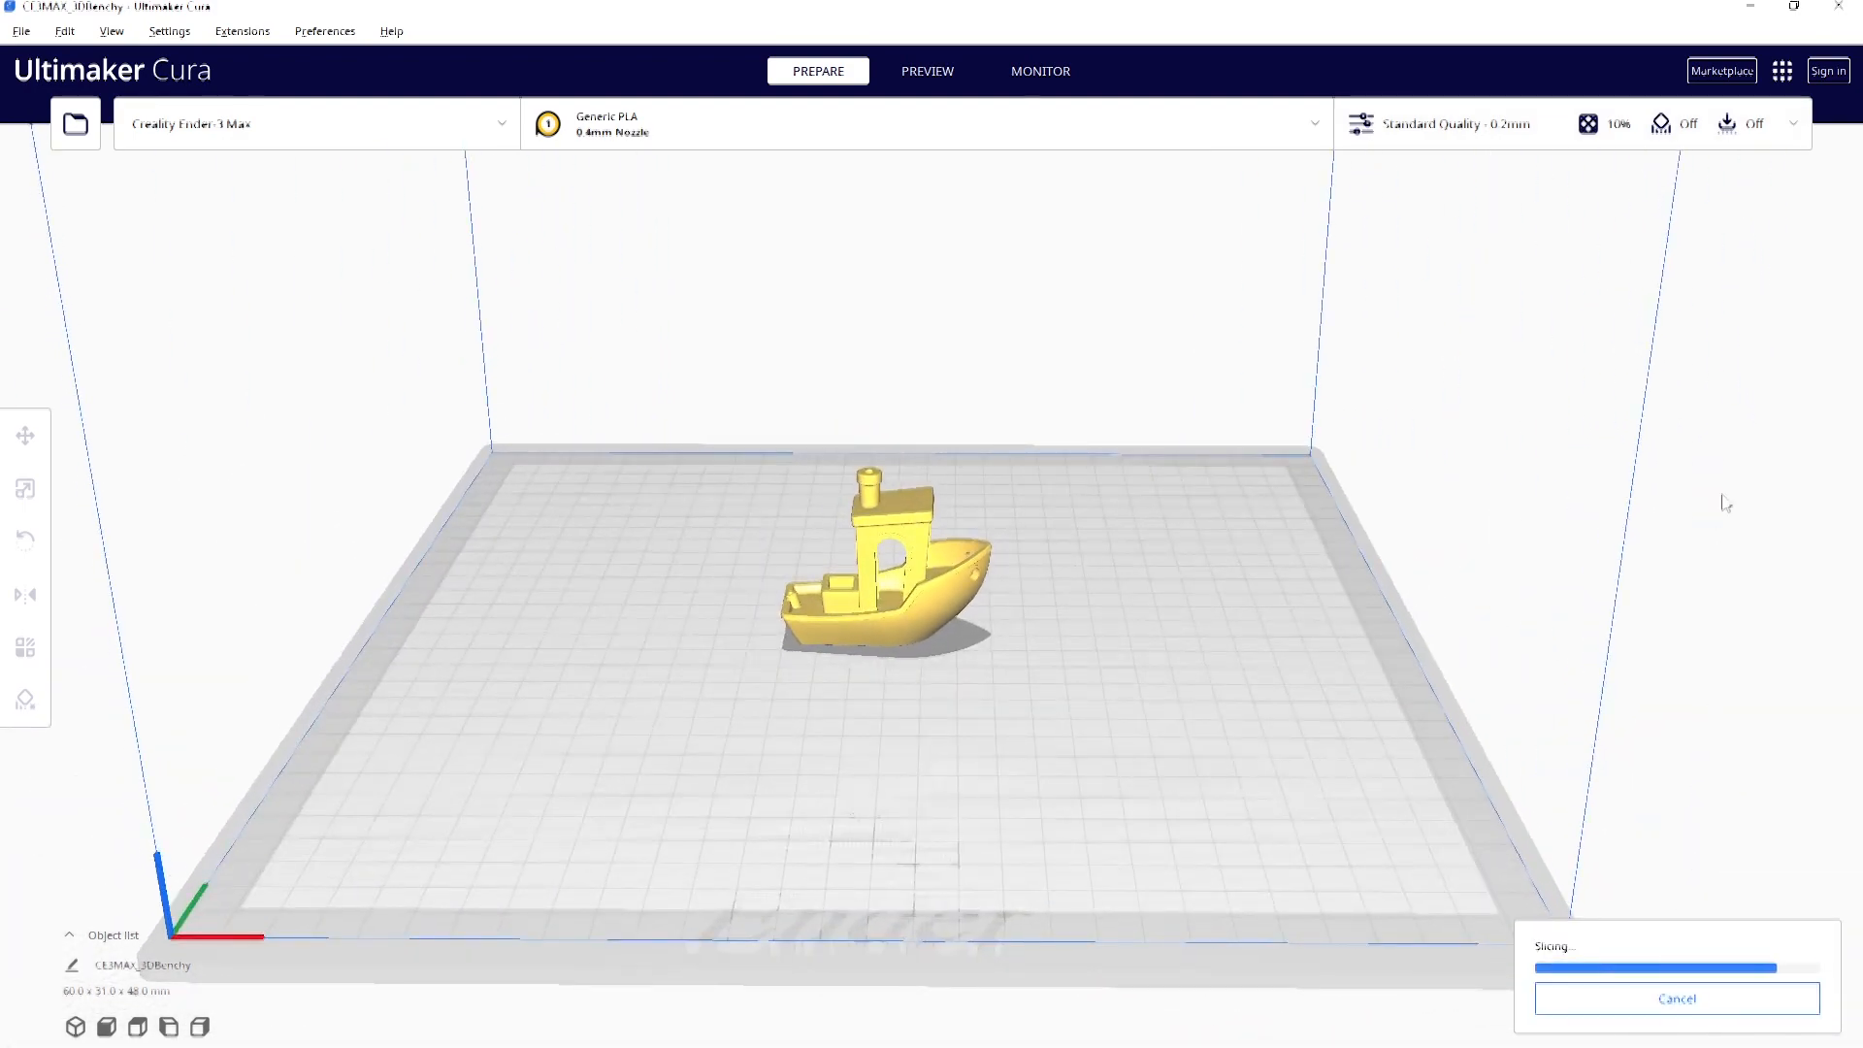
pyautogui.click(1723, 997)
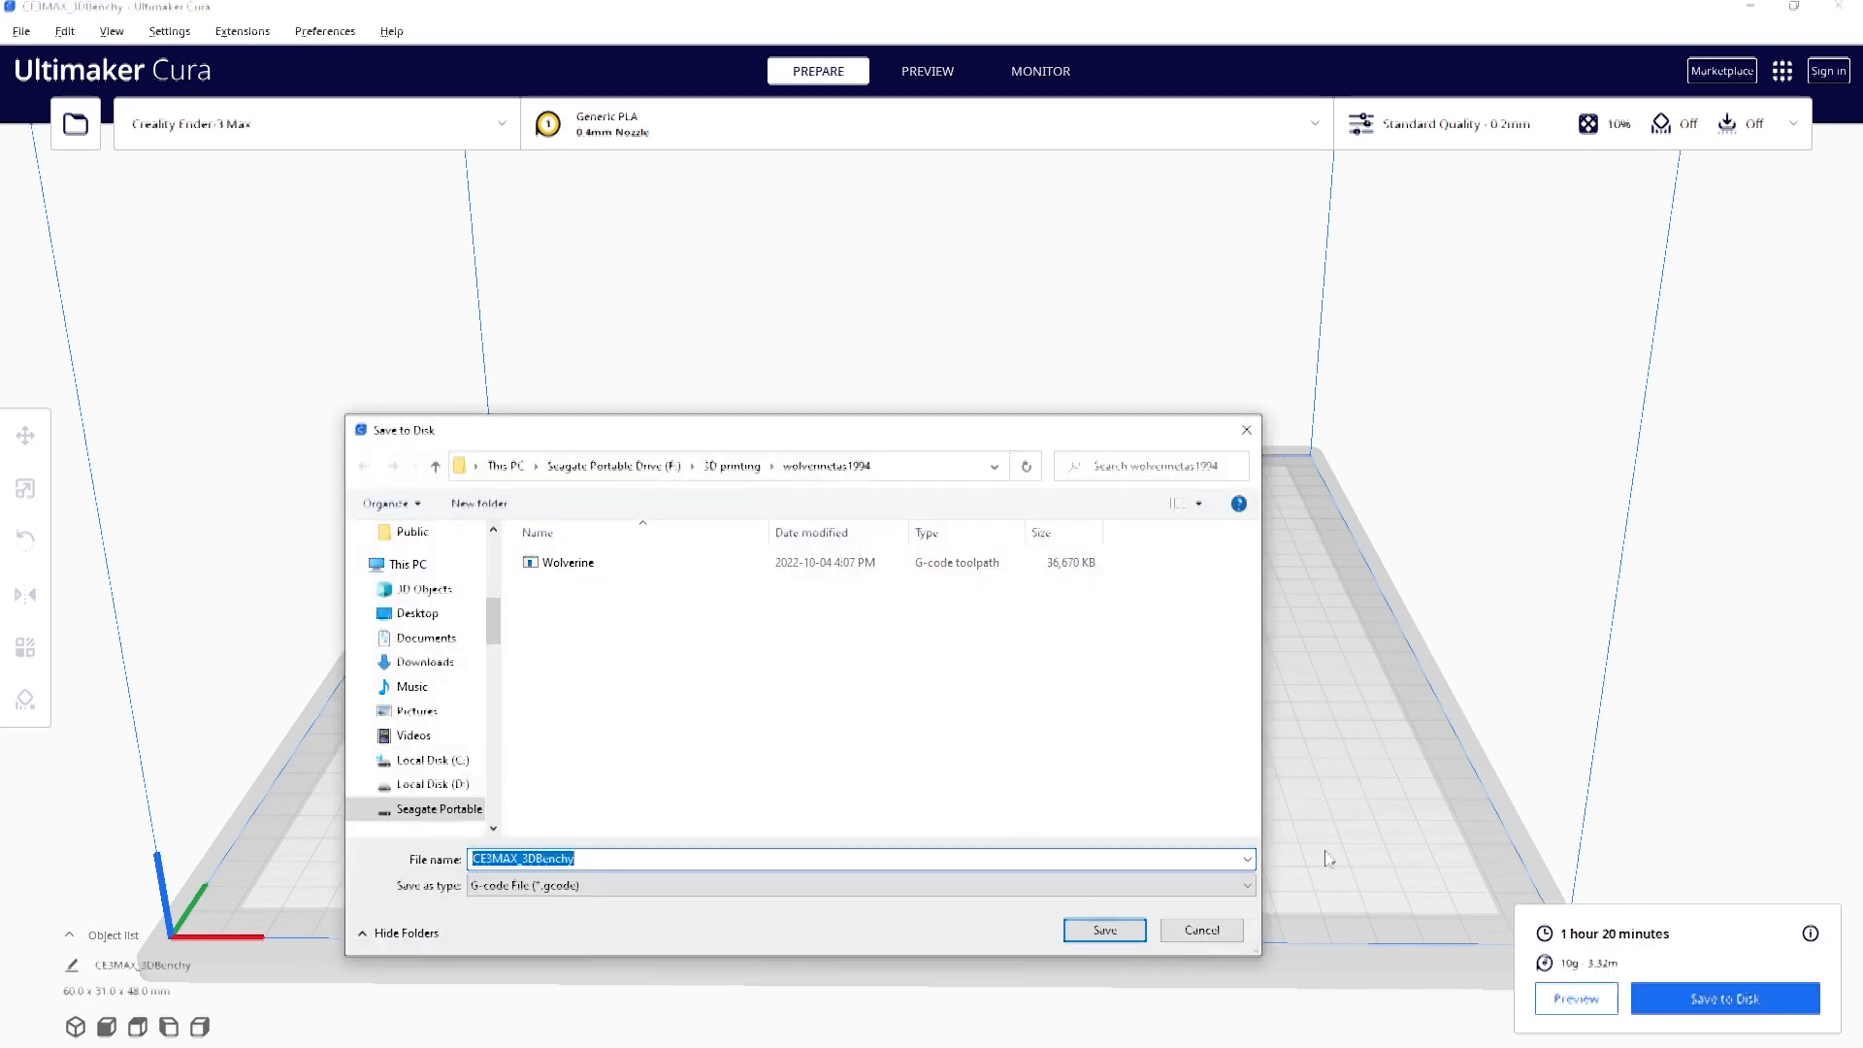
# Point the save location to the Benchie folder and name the G-code file 'Benchy'.
pyautogui.click(732, 463)
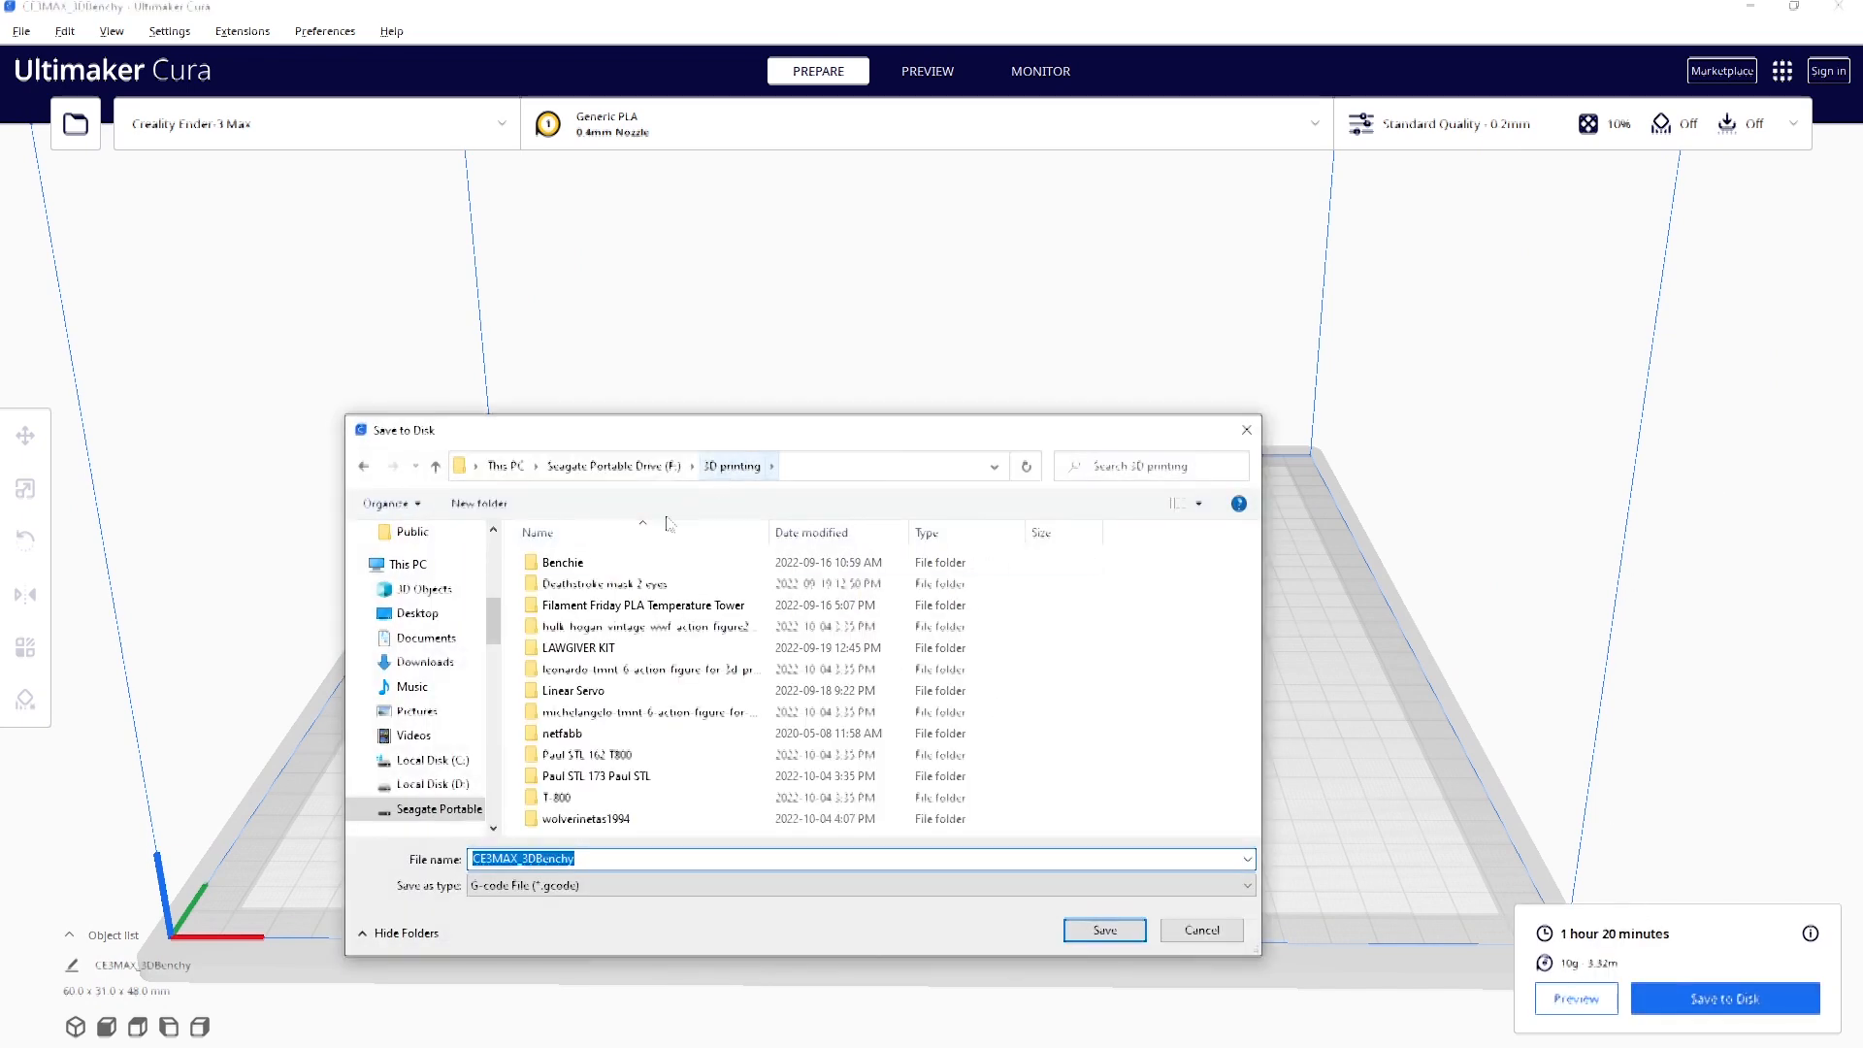
pyautogui.doubleClick(562, 563)
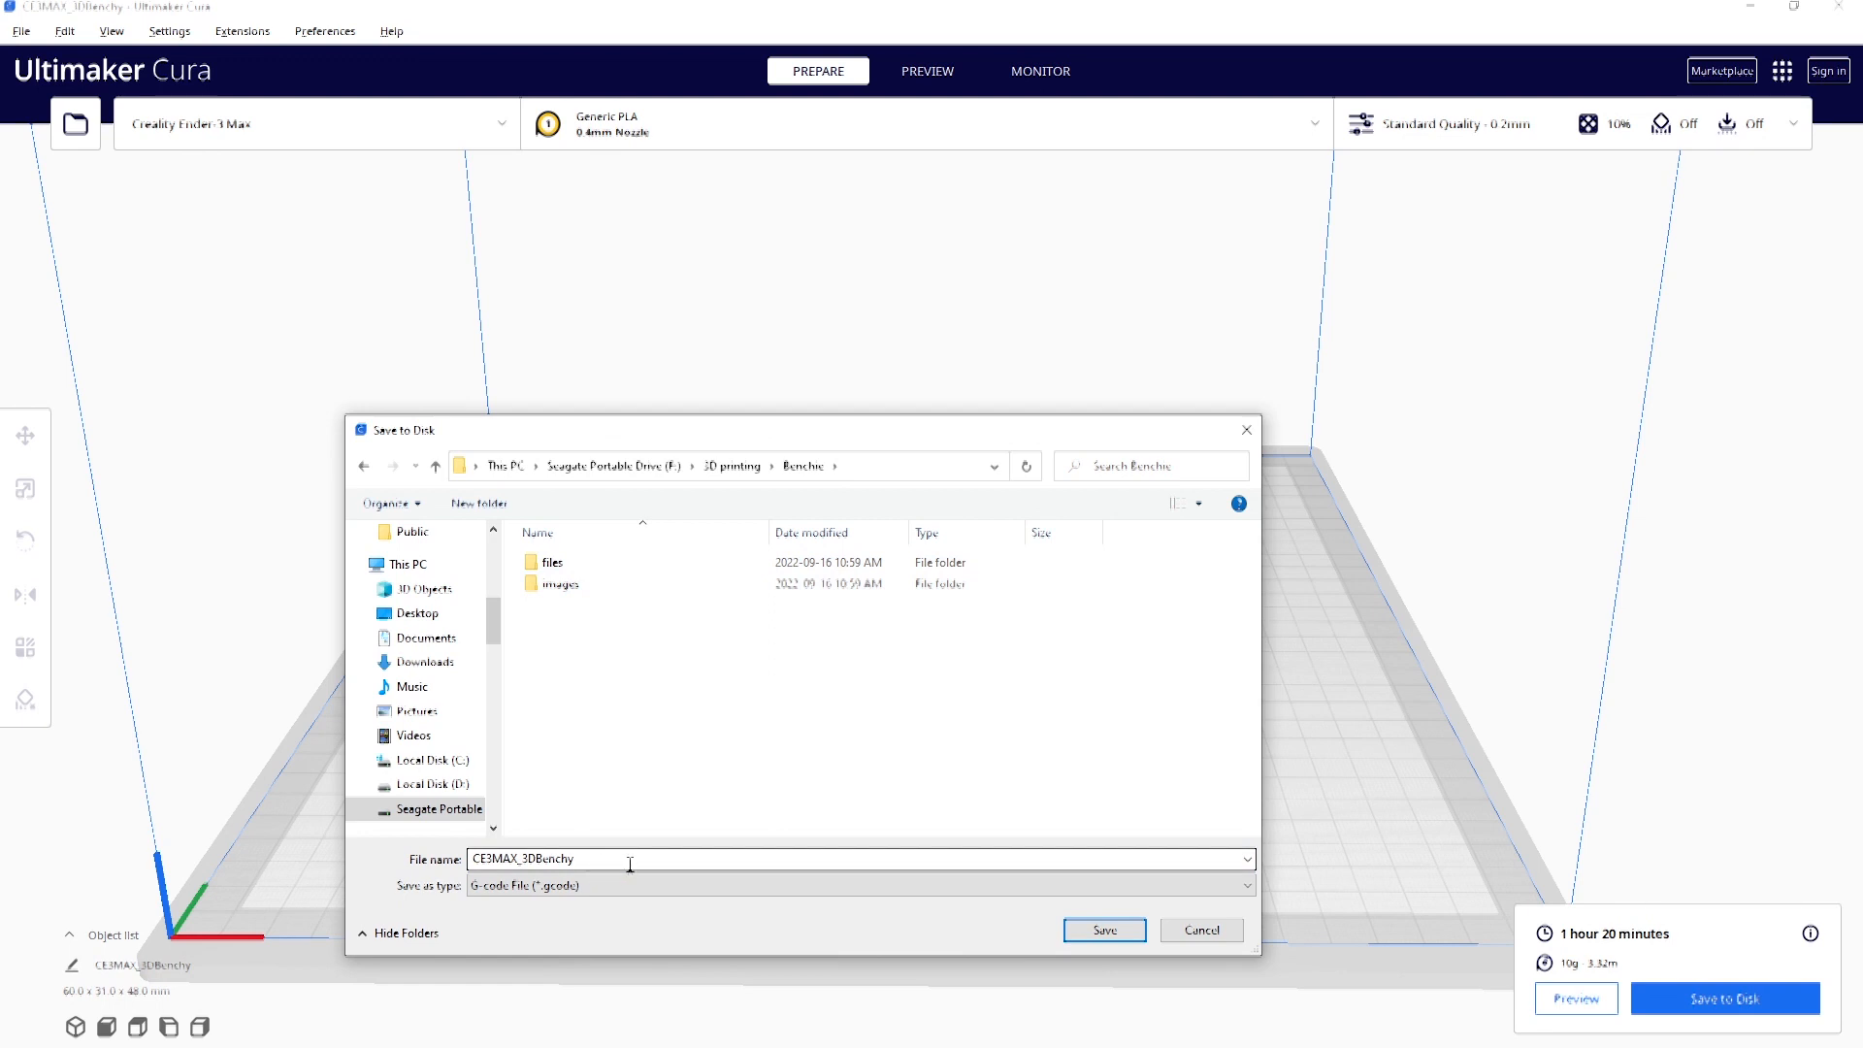
pyautogui.doubleClick(531, 859)
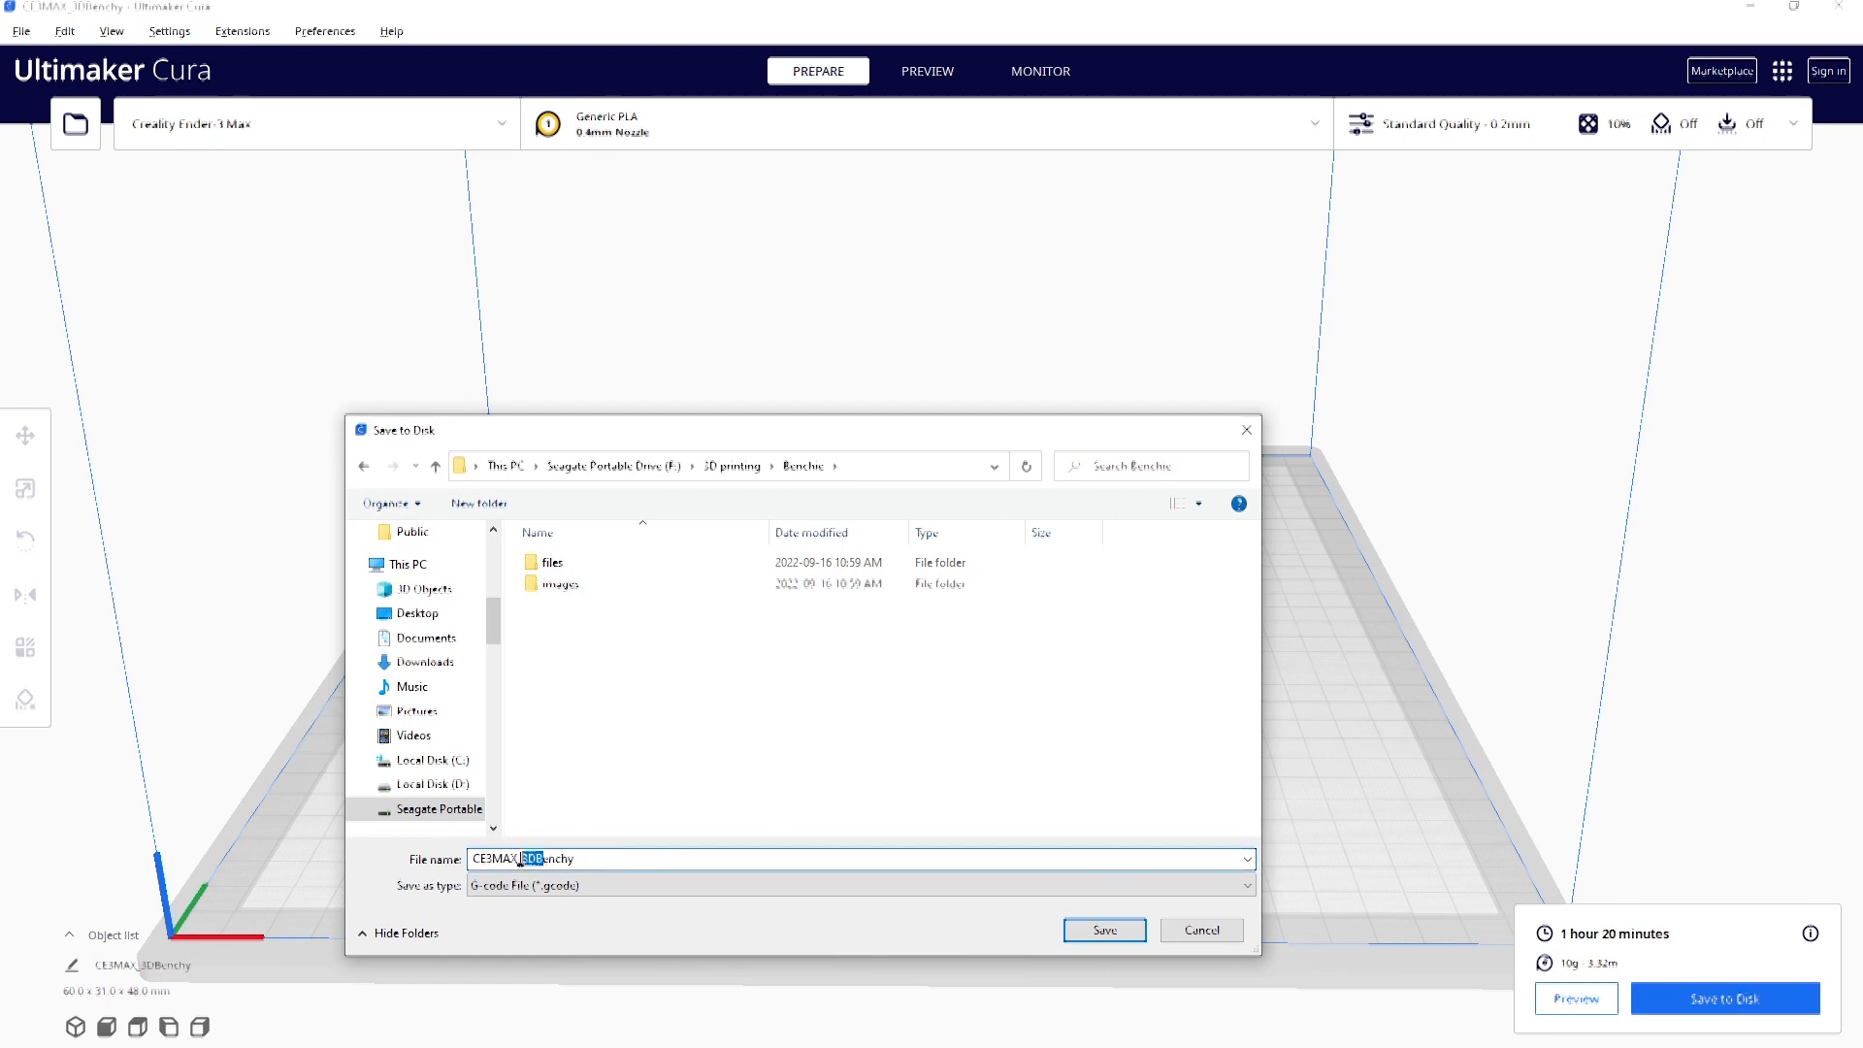
pyautogui.write('Benchy')
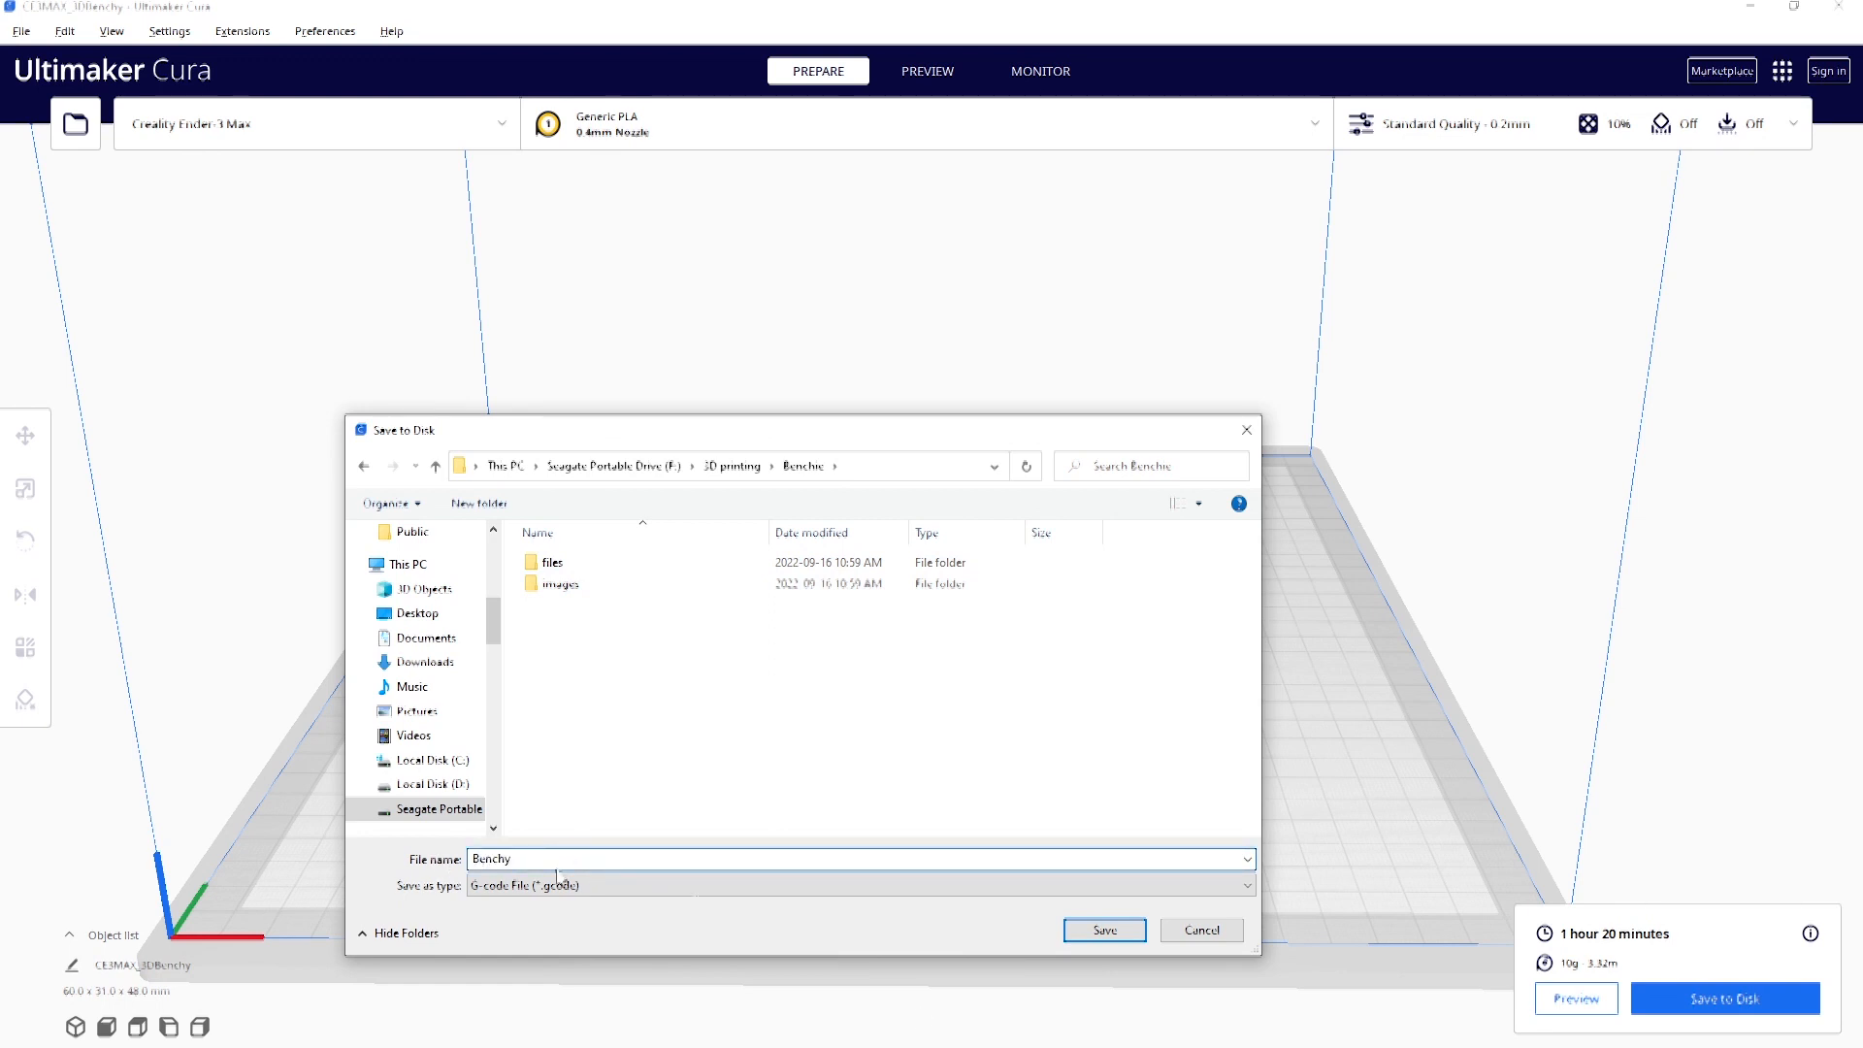